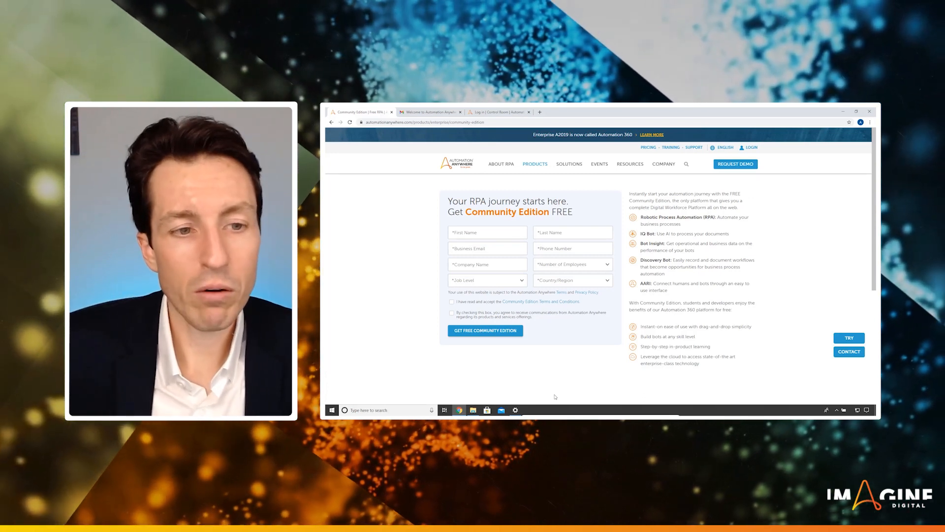
View the 'Welcome to Automation Anywhere Community Edition' email and scroll to its login credentials
{"action": "left_click", "coordinate": [487, 233]}
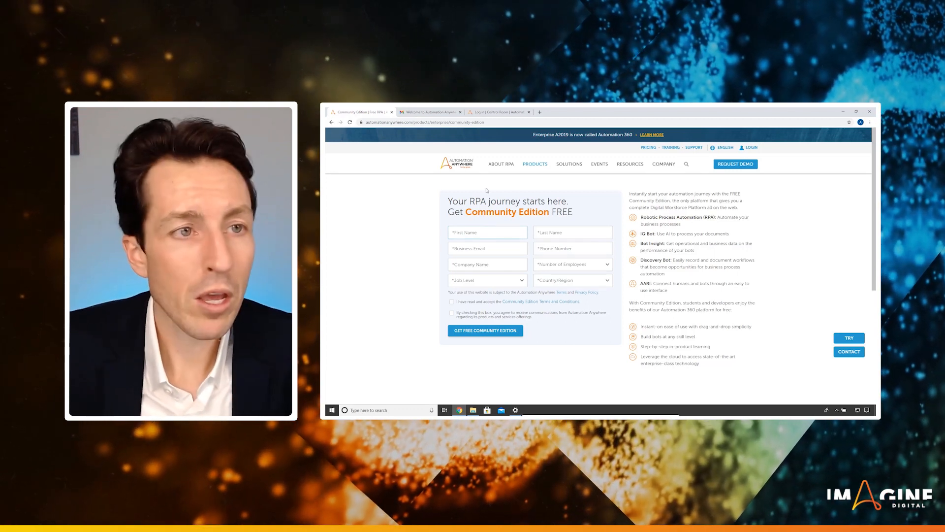
{"action": "left_click", "coordinate": [430, 112]}
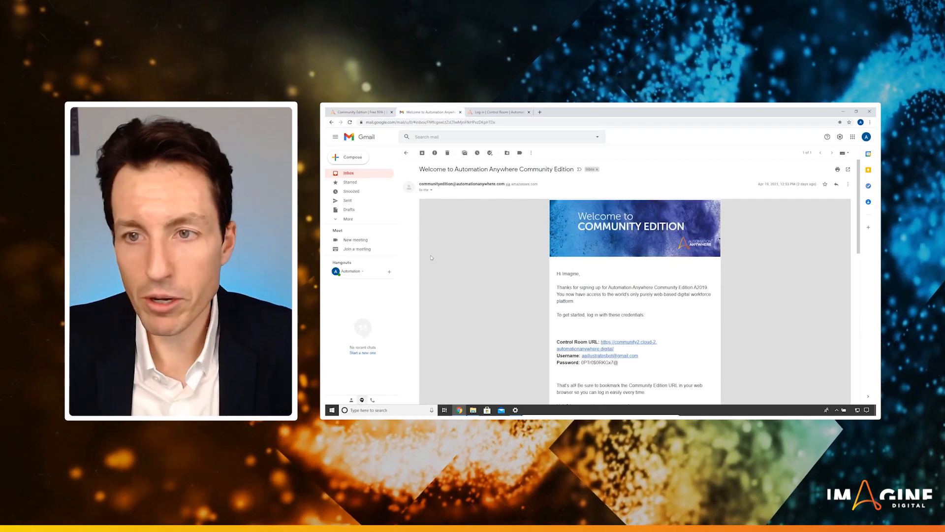
{"action": "scroll", "scroll_direction": "down", "scroll_amount": 3}
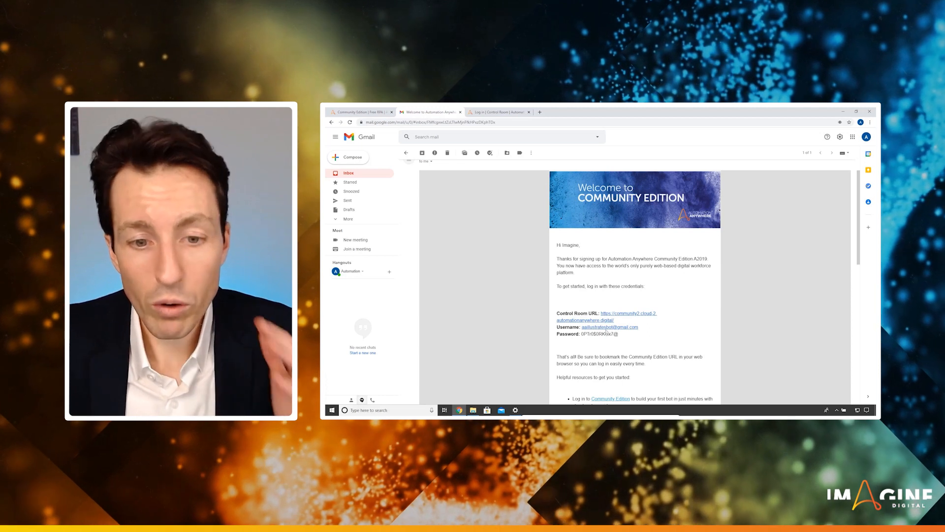
{"action": "mouse_move", "coordinate": [609, 317]}
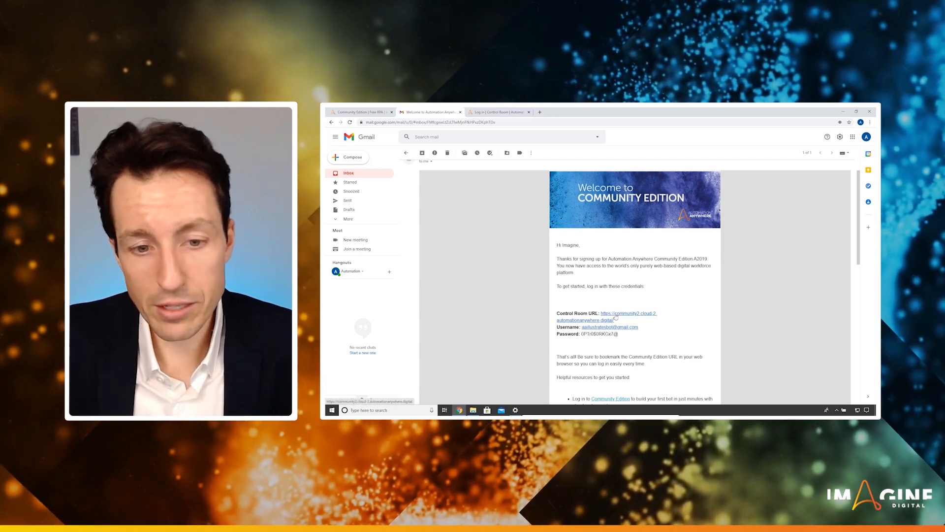
Log in to the Control Room with the username and password from the welcome email
{"action": "left_click", "coordinate": [497, 112]}
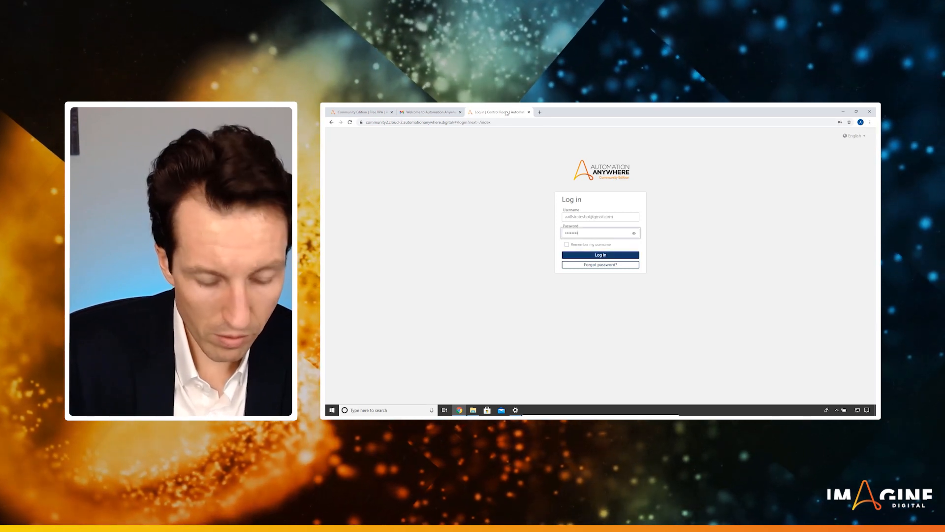
{"action": "left_click", "coordinate": [600, 254]}
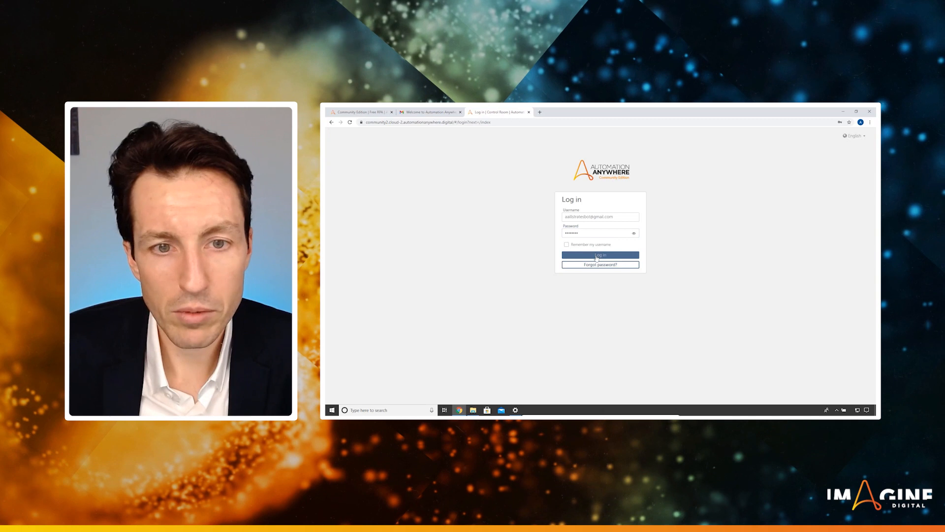
{"action": "left_click", "coordinate": [600, 255]}
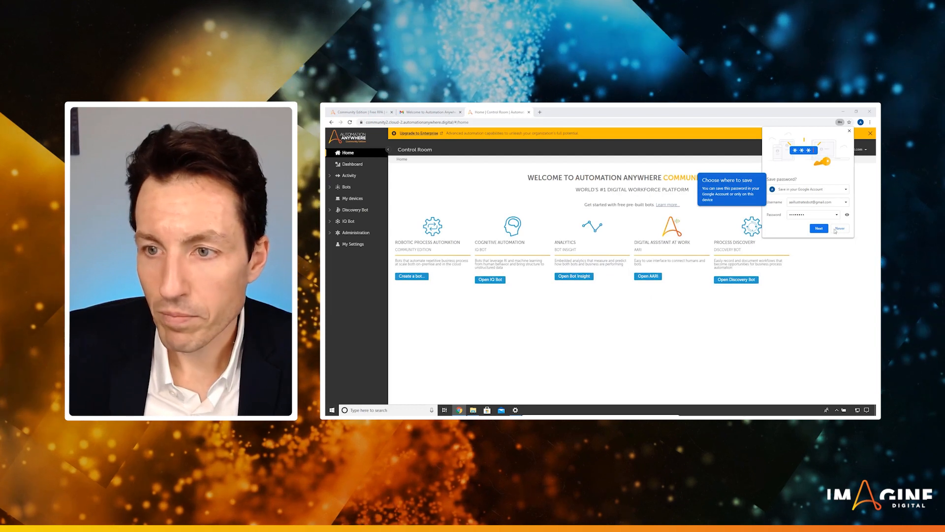
Decline Chrome's save-password offer and the 'Create your first bot in 3 steps' walkthrough
{"action": "left_click", "coordinate": [839, 227]}
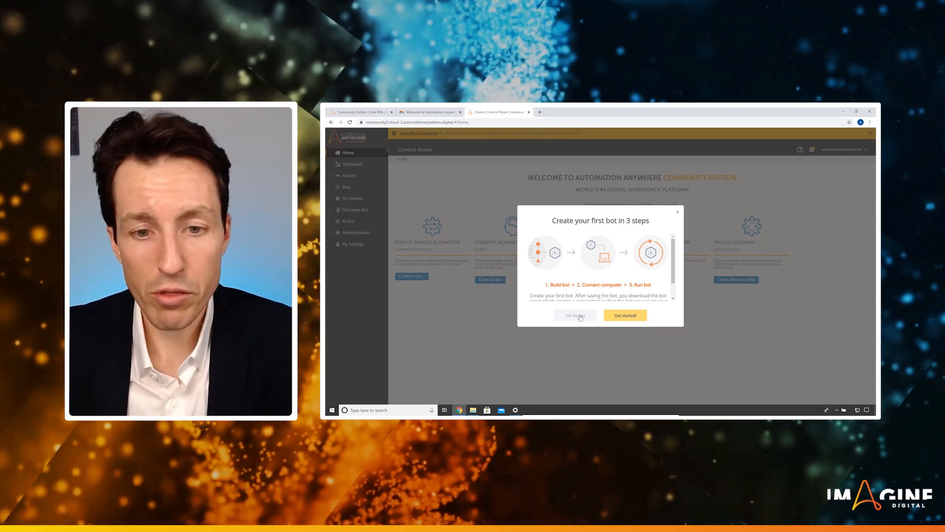
{"action": "left_click", "coordinate": [574, 315]}
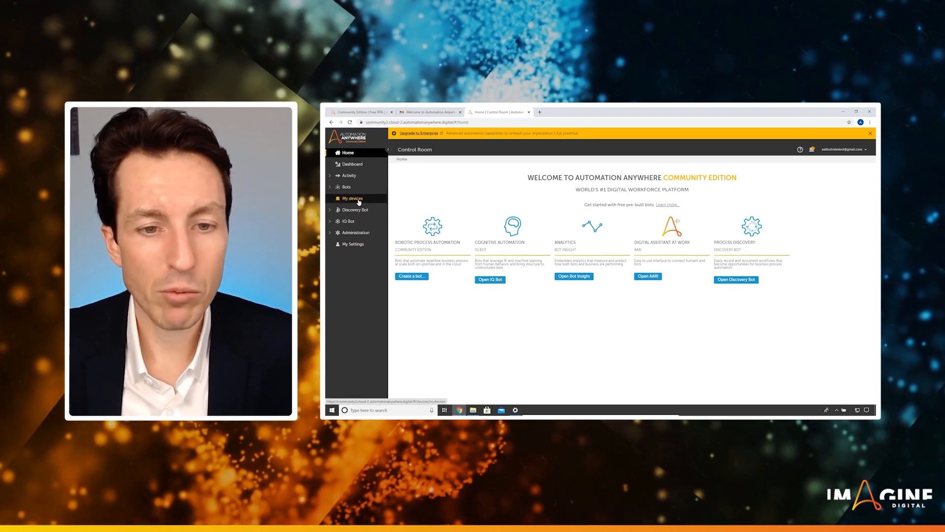
Show the My devices list, currently with zero registered devices
{"action": "left_click", "coordinate": [352, 198]}
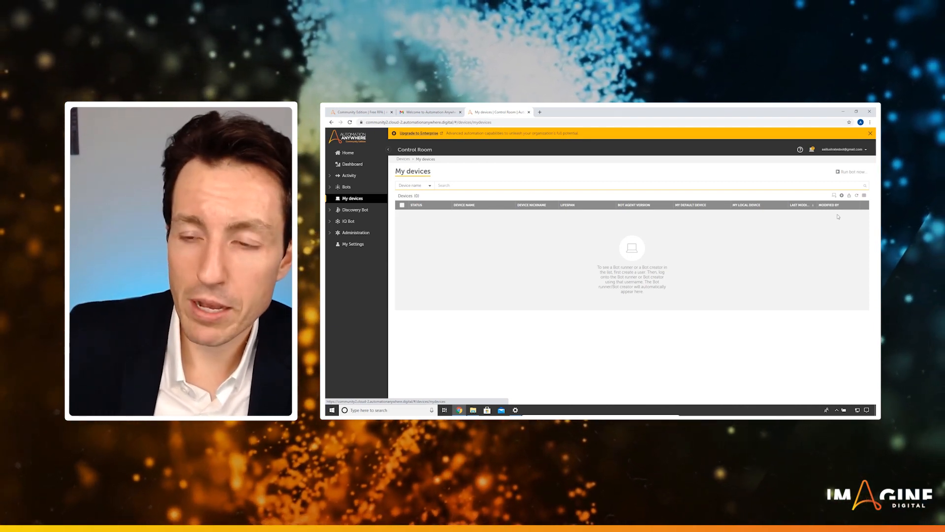
{"action": "mouse_move", "coordinate": [835, 195]}
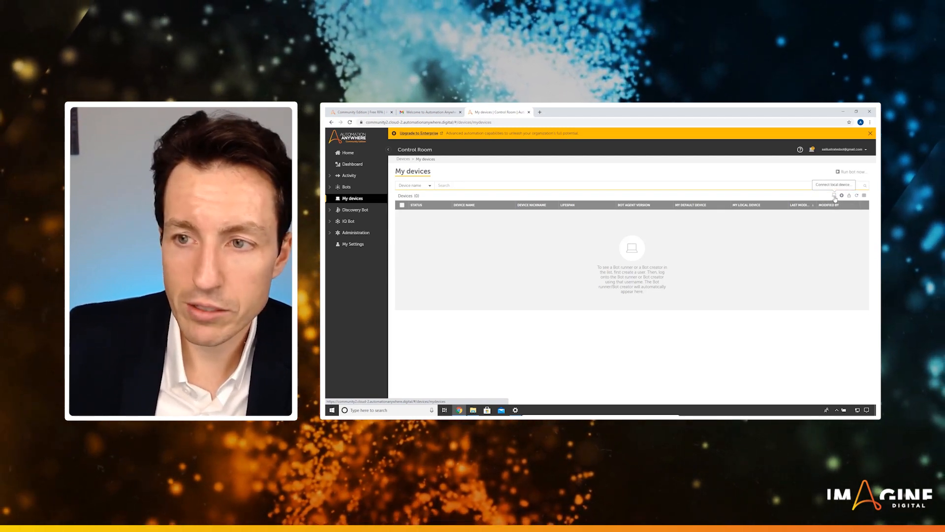
Connect this computer to the Control Room, downloading the Bot Agent installer to Downloads
{"action": "left_click", "coordinate": [834, 185]}
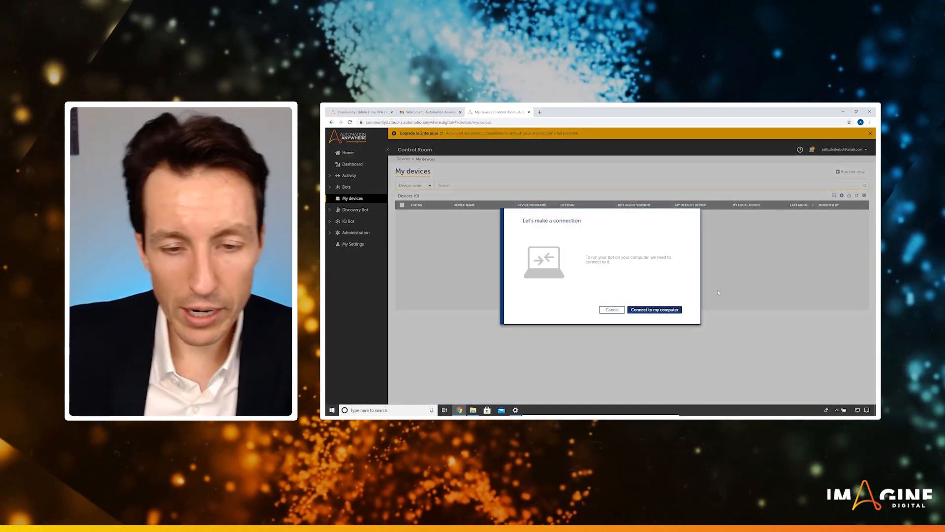
{"action": "mouse_move", "coordinate": [654, 310]}
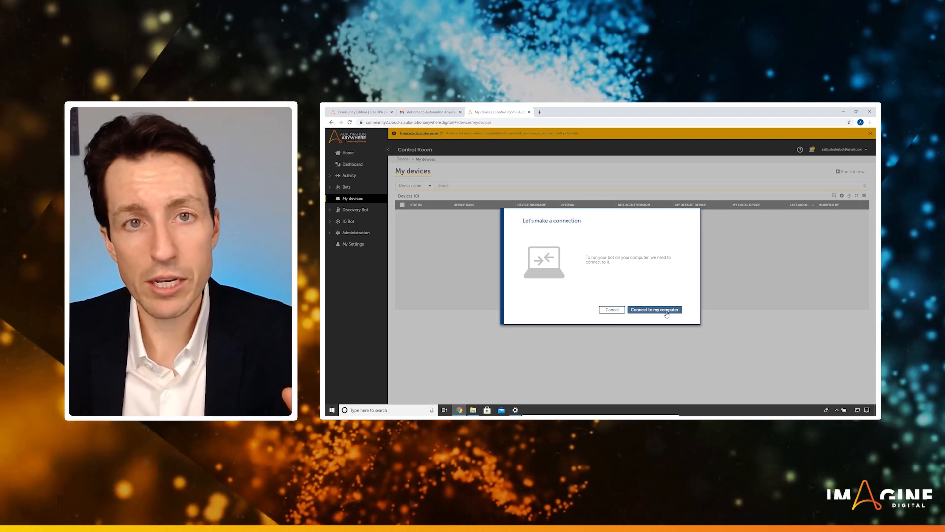
{"action": "left_click", "coordinate": [654, 309]}
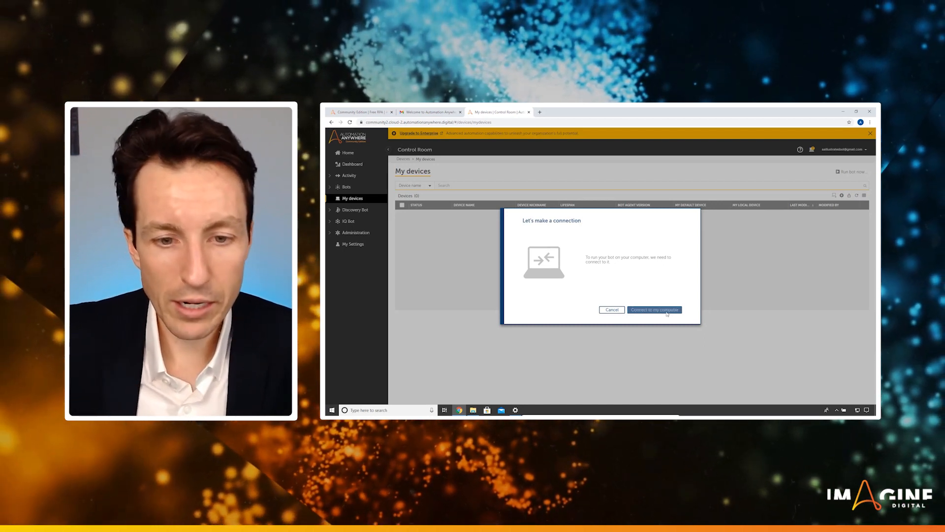
{"action": "left_click", "coordinate": [654, 309]}
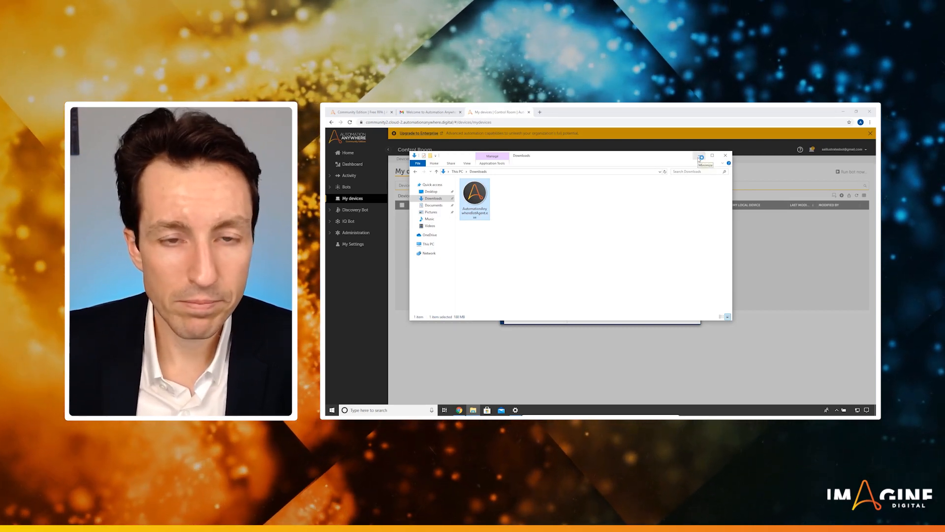
Run the downloaded Bot Agent installer for anyone who uses this computer (all users)
{"action": "double_click", "coordinate": [475, 194]}
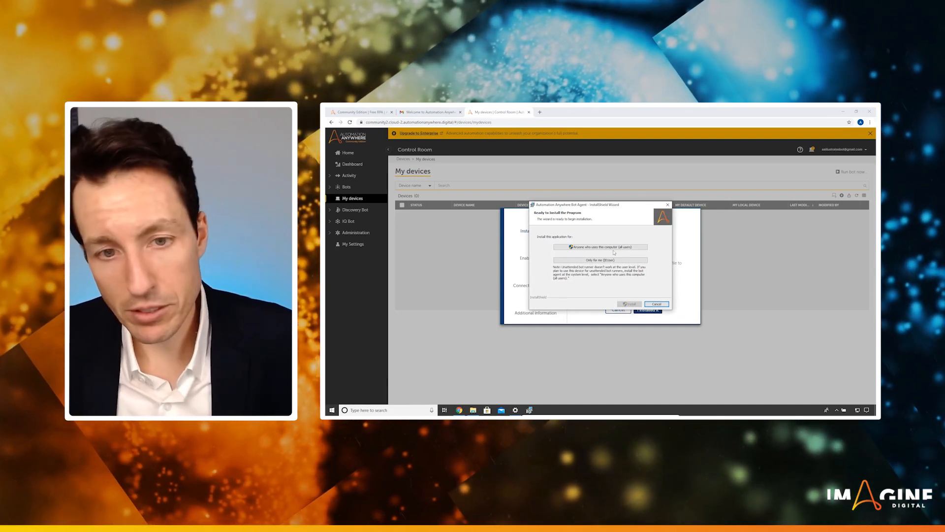
{"action": "left_click", "coordinate": [648, 310]}
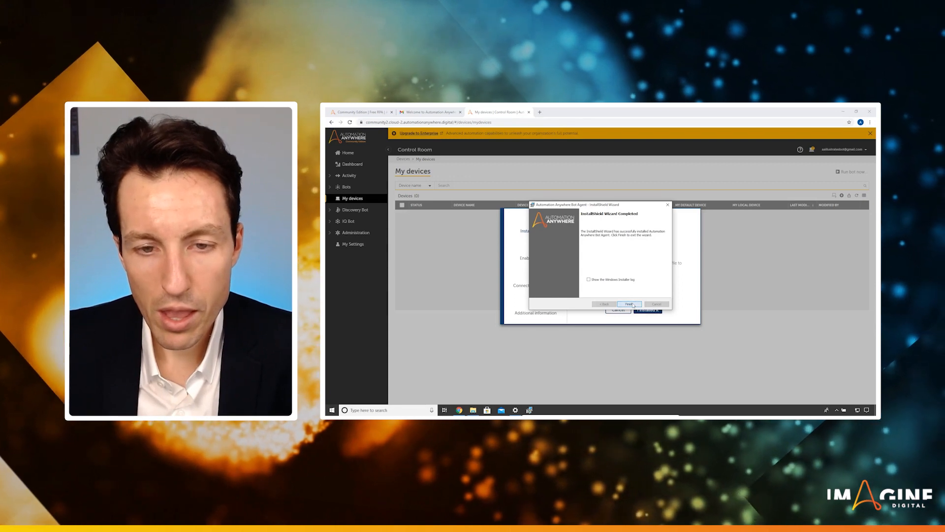
Close the finished installer and add the Automation Anywhere A2019 extension to Chrome
{"action": "left_click", "coordinate": [629, 304]}
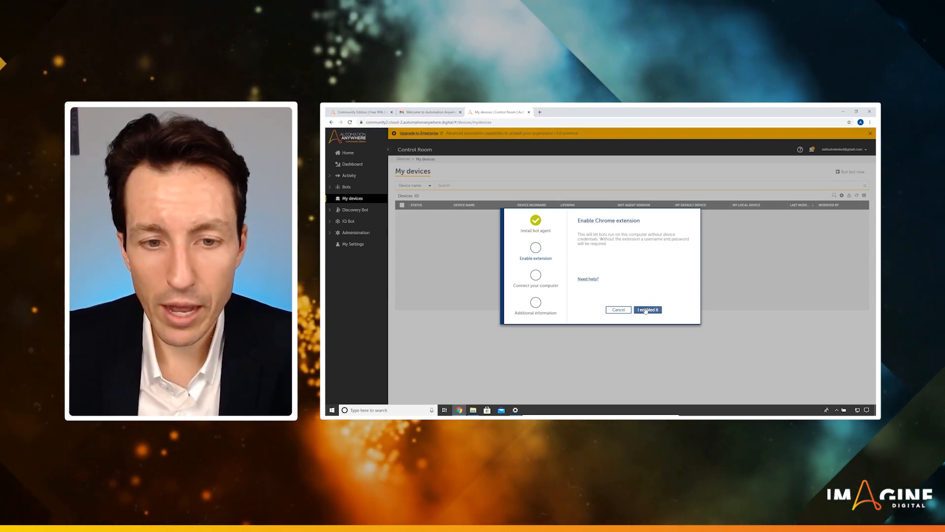
{"action": "left_click", "coordinate": [648, 309]}
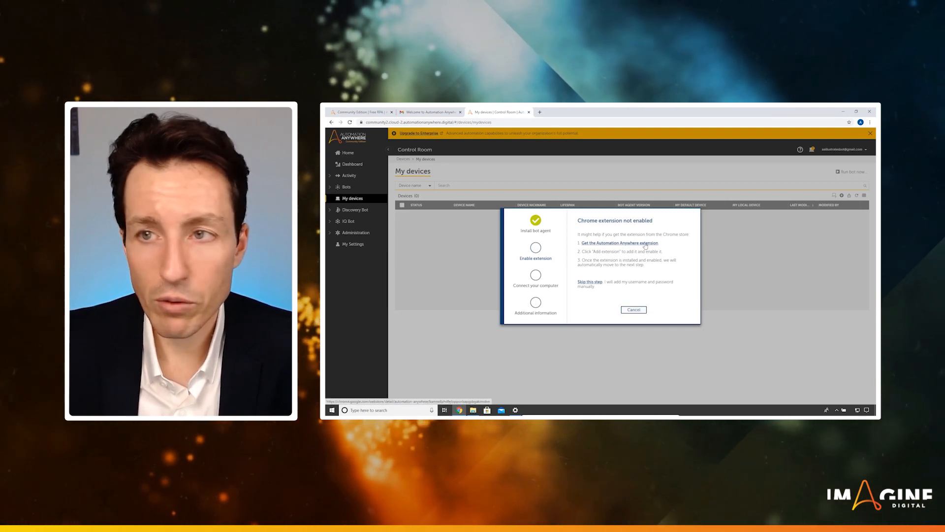
{"action": "left_click", "coordinate": [619, 242]}
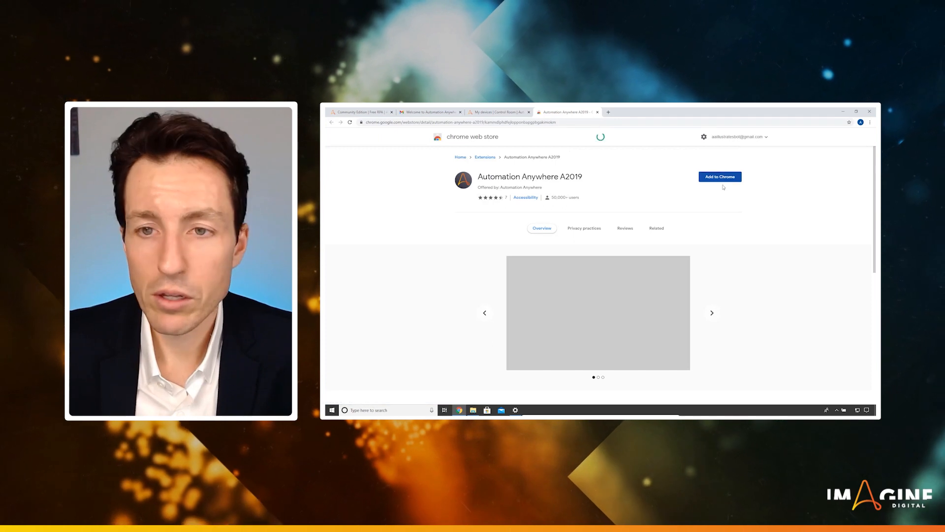
{"action": "left_click", "coordinate": [720, 176]}
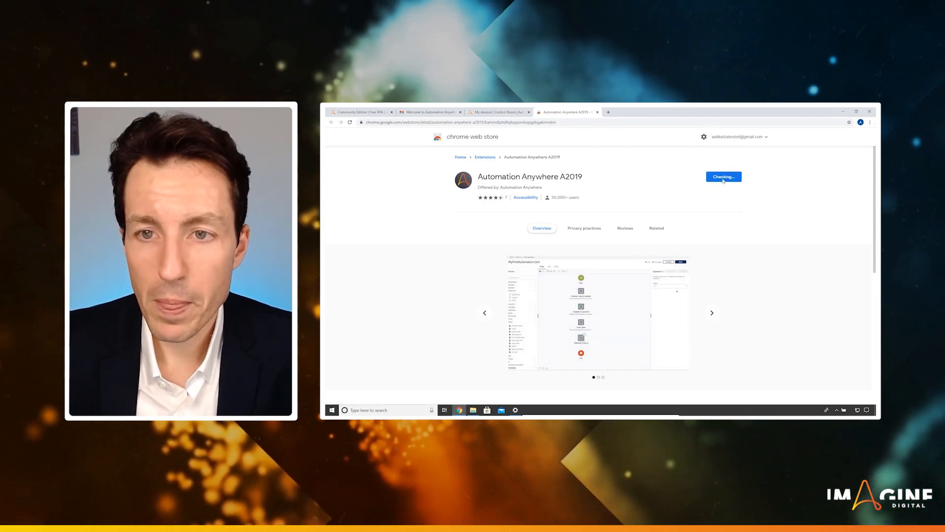
{"action": "left_click", "coordinate": [722, 176]}
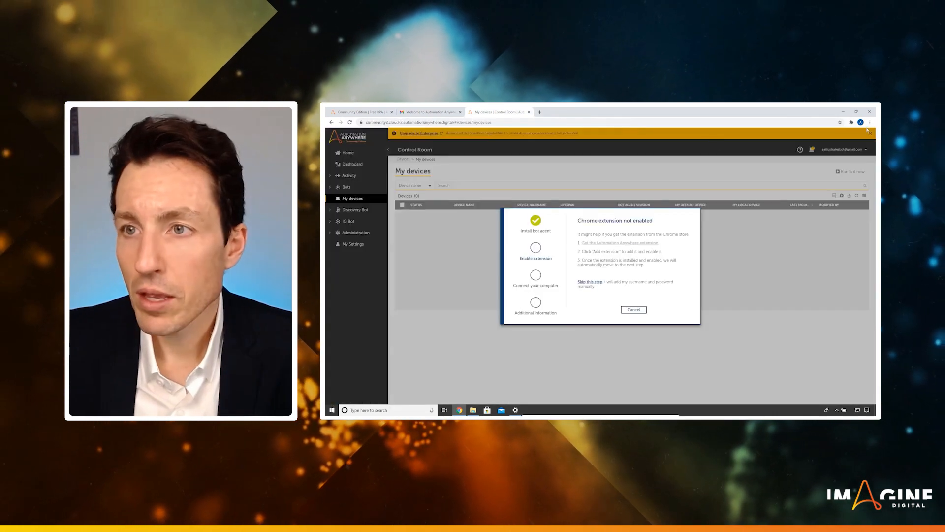
Verify the extension is enabled and finish connecting the device nicknamed ImagineGettingStarted
{"action": "left_click", "coordinate": [851, 122]}
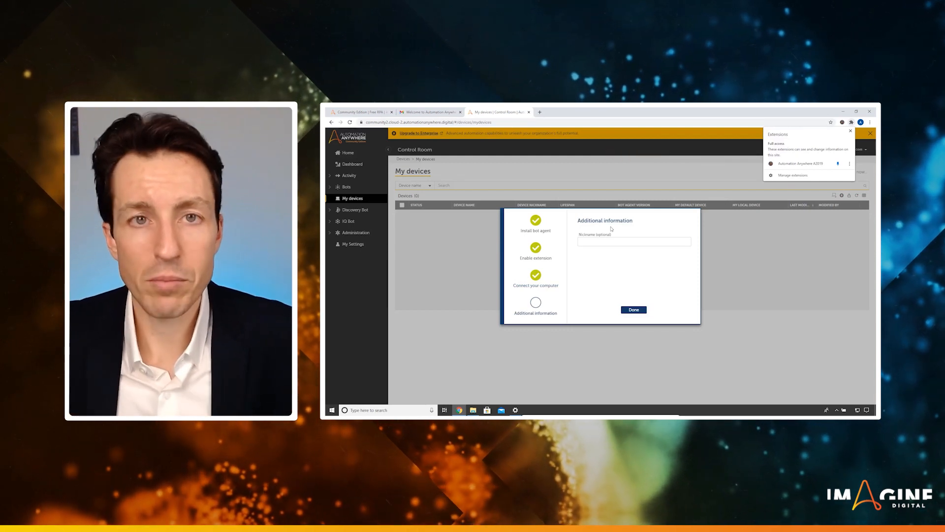
{"action": "left_click", "coordinate": [634, 241]}
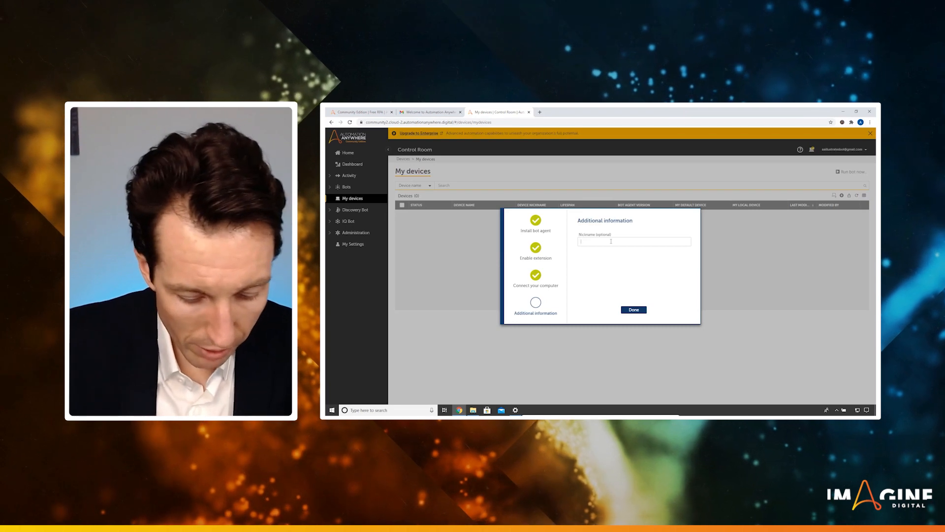
{"action": "type", "text": "ImagineGd"}
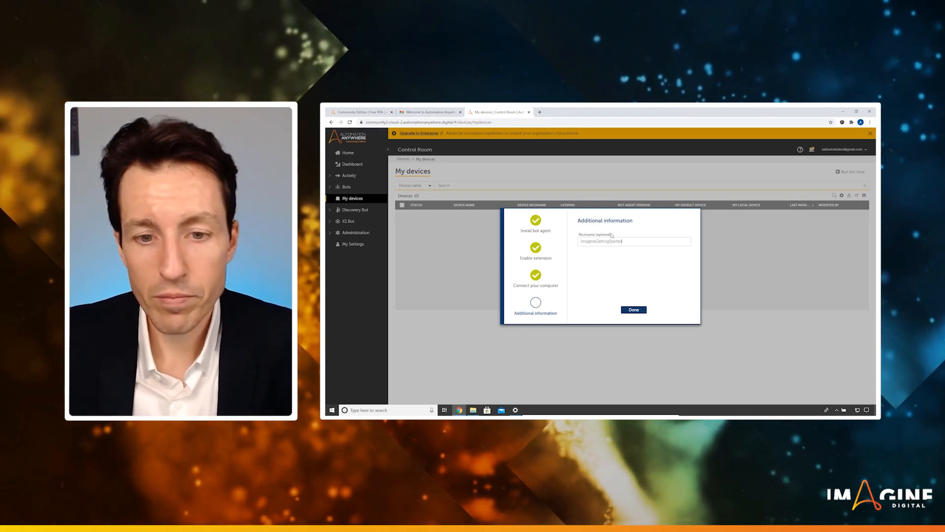
{"action": "left_click", "coordinate": [633, 309]}
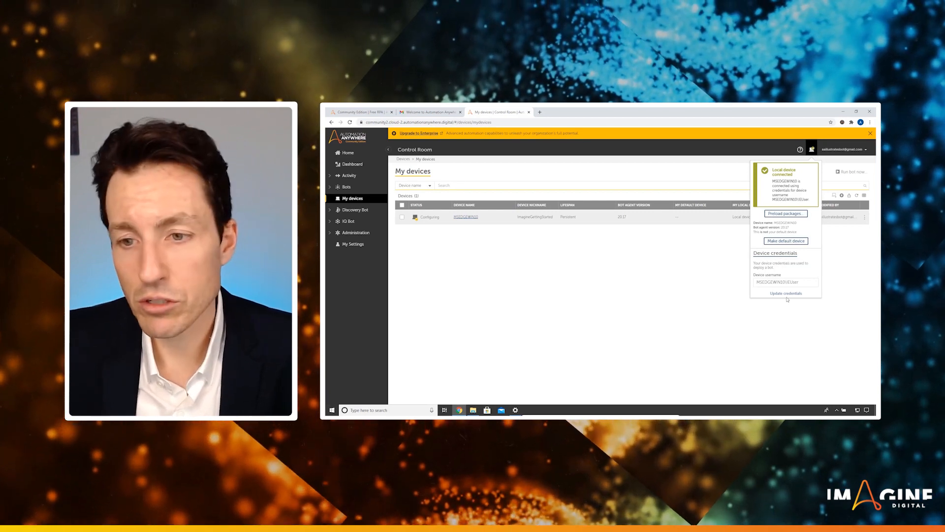
Update the local device credentials with the computer's login password
{"action": "left_click", "coordinate": [786, 293]}
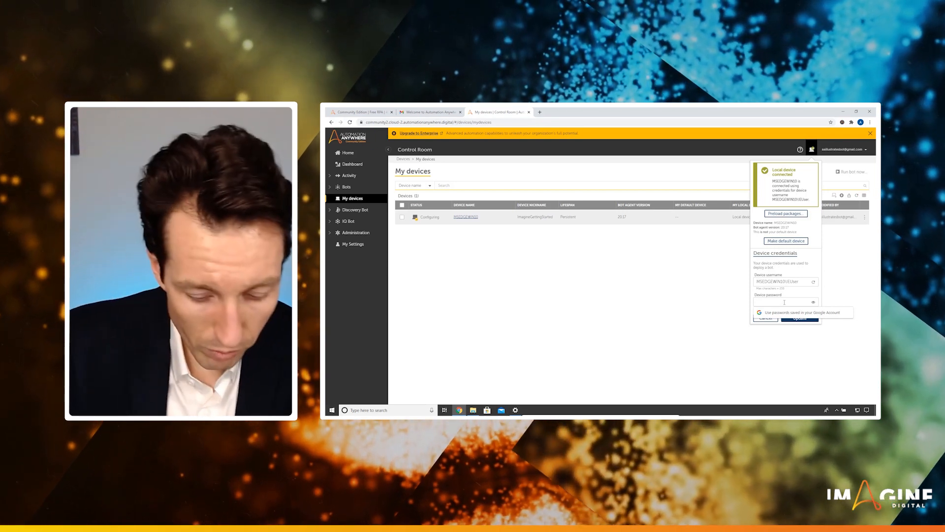
{"action": "type", "text": "••••"}
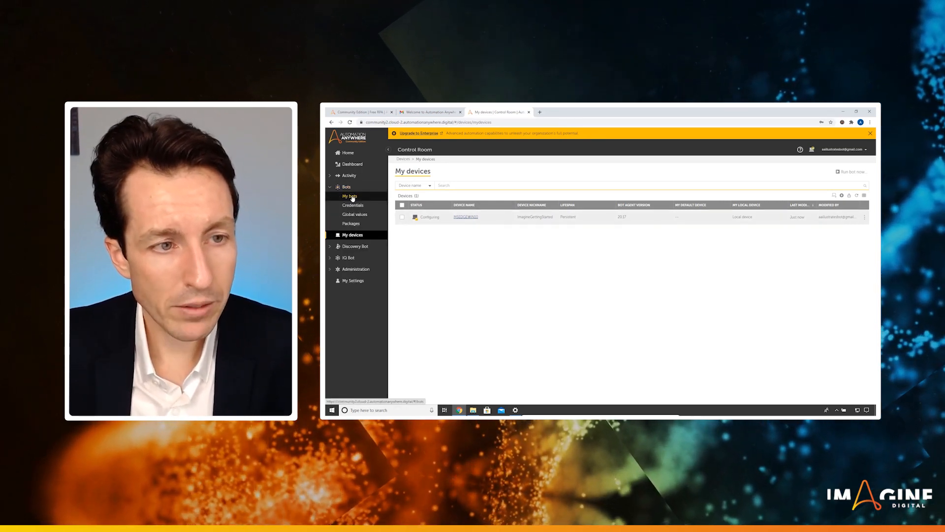
From My bots, create the task bot ImagineSetupValidation and open it in the bot editor
{"action": "left_click", "coordinate": [349, 196]}
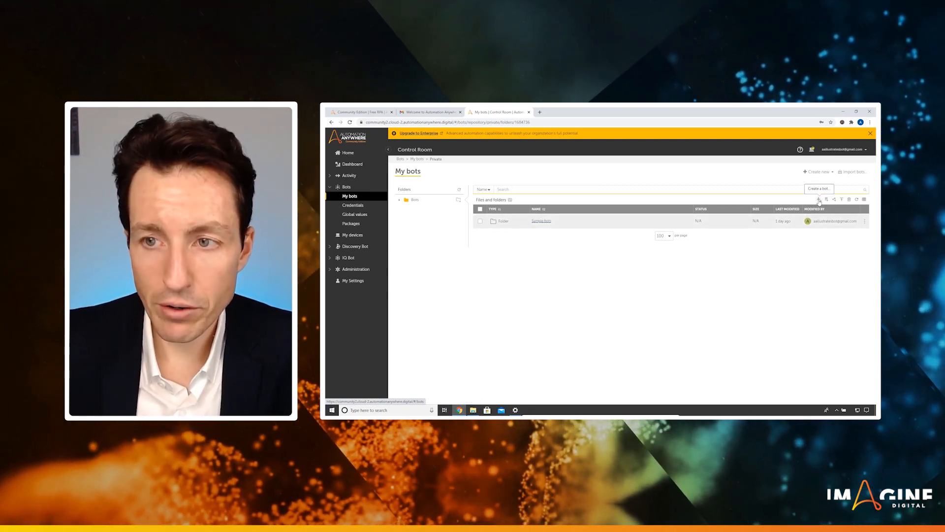
{"action": "left_click", "coordinate": [819, 188]}
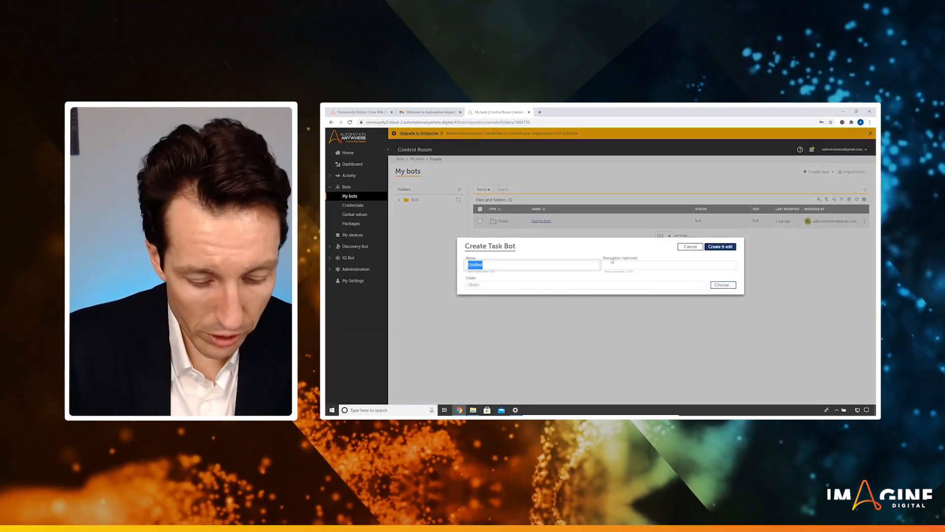
{"action": "type", "text": "ImagenSet"}
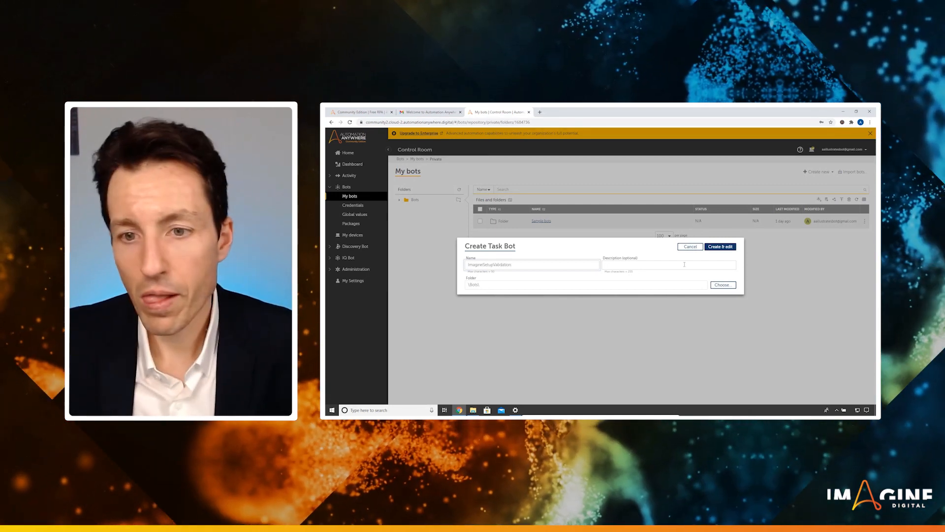
{"action": "left_click", "coordinate": [720, 246]}
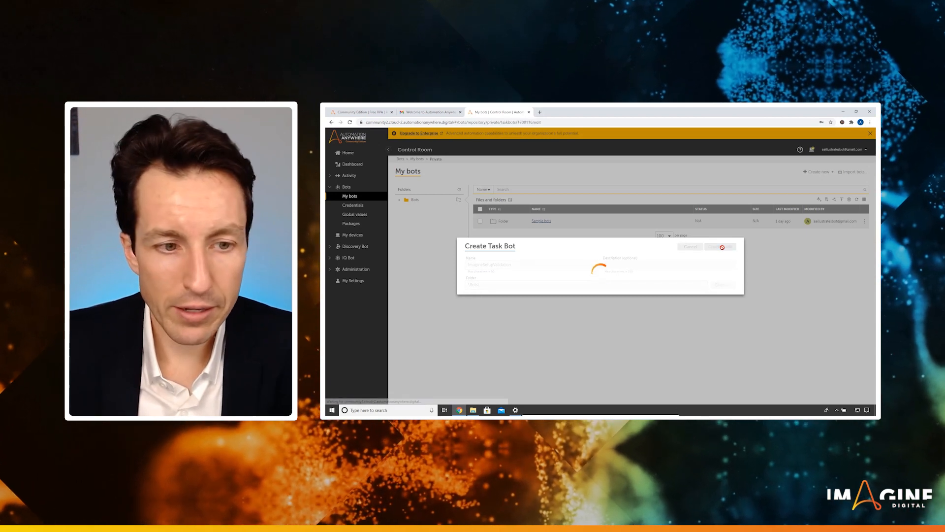
{"action": "left_click", "coordinate": [720, 246]}
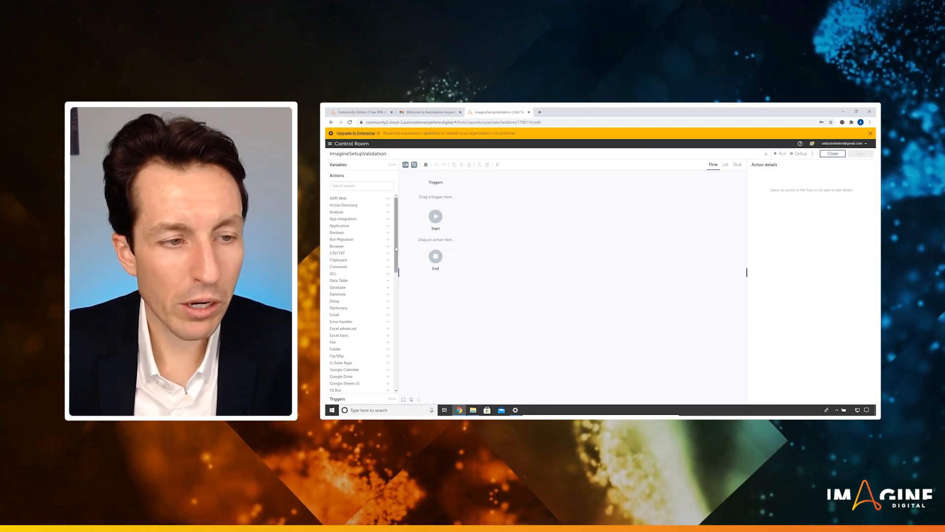
Add a Message box action between Start and End displaying 'Its Working!' and save the bot
{"action": "scroll", "scroll_direction": "down", "scroll_amount": 3}
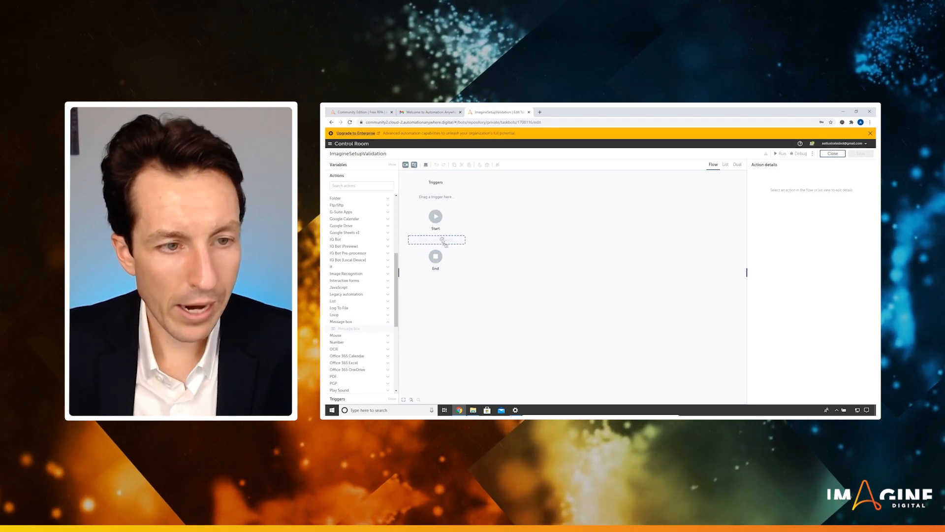
{"action": "left_click_drag", "start_coordinate": [345, 329], "coordinate": [436, 242]}
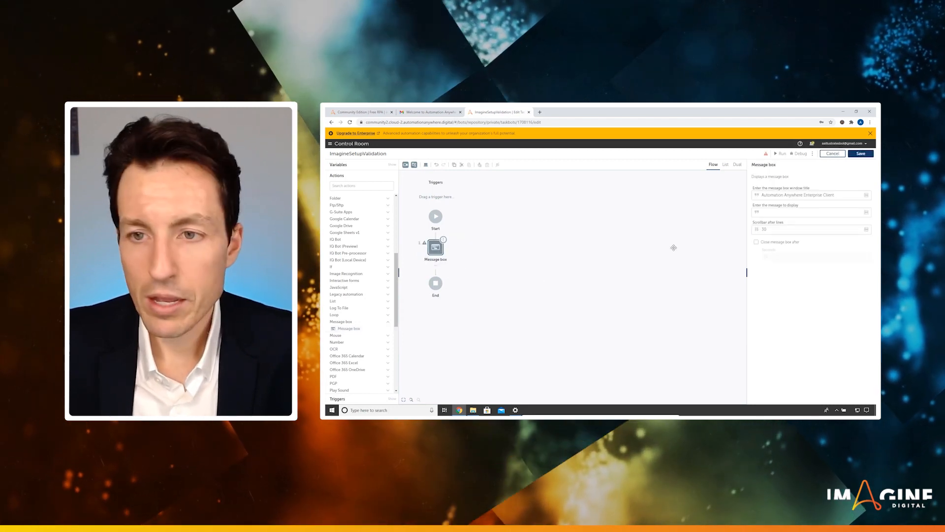
{"action": "left_click", "coordinate": [807, 213]}
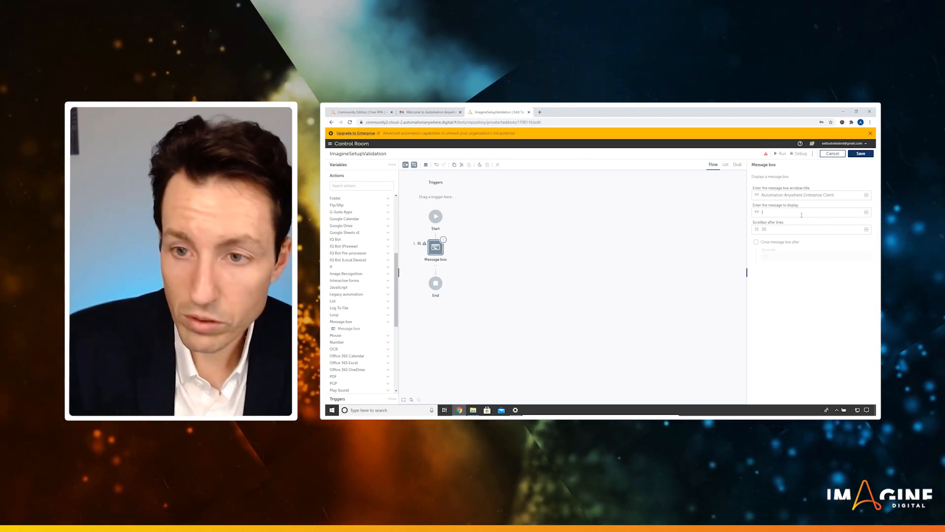
{"action": "type", "text": "Its Working!"}
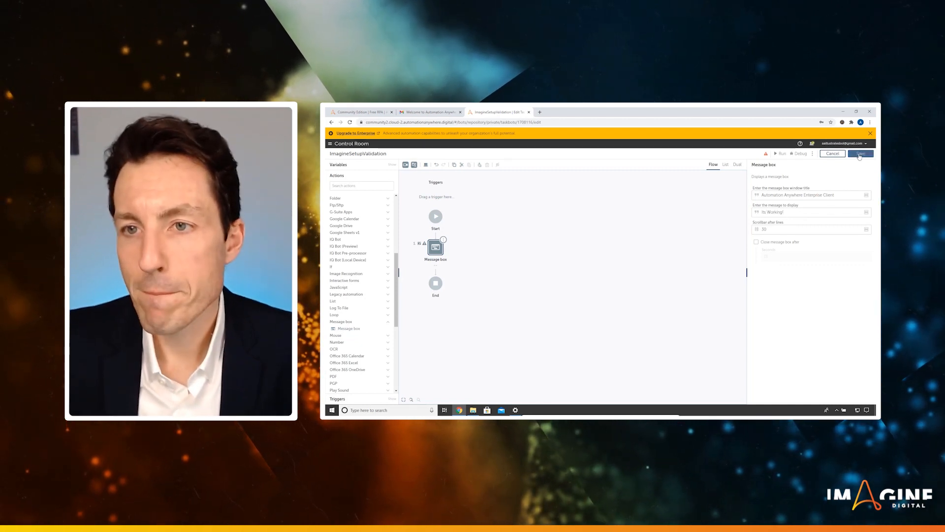
{"action": "left_click", "coordinate": [860, 154]}
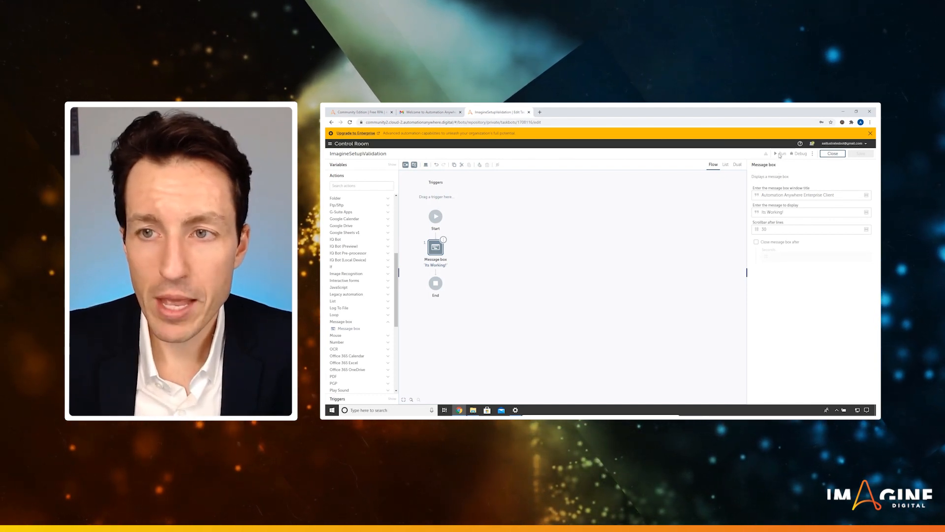
Run ImagineSetupValidation so it begins deploying to the local computer
{"action": "left_click", "coordinate": [781, 153]}
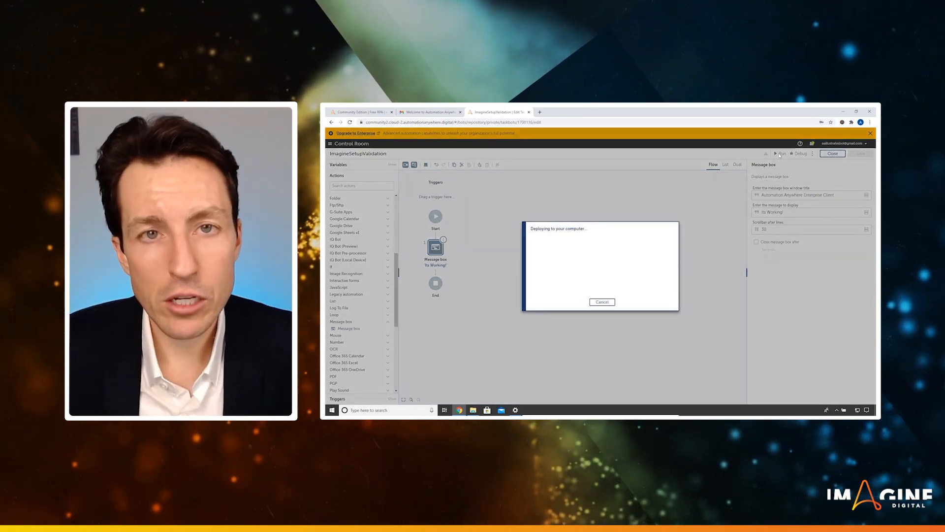